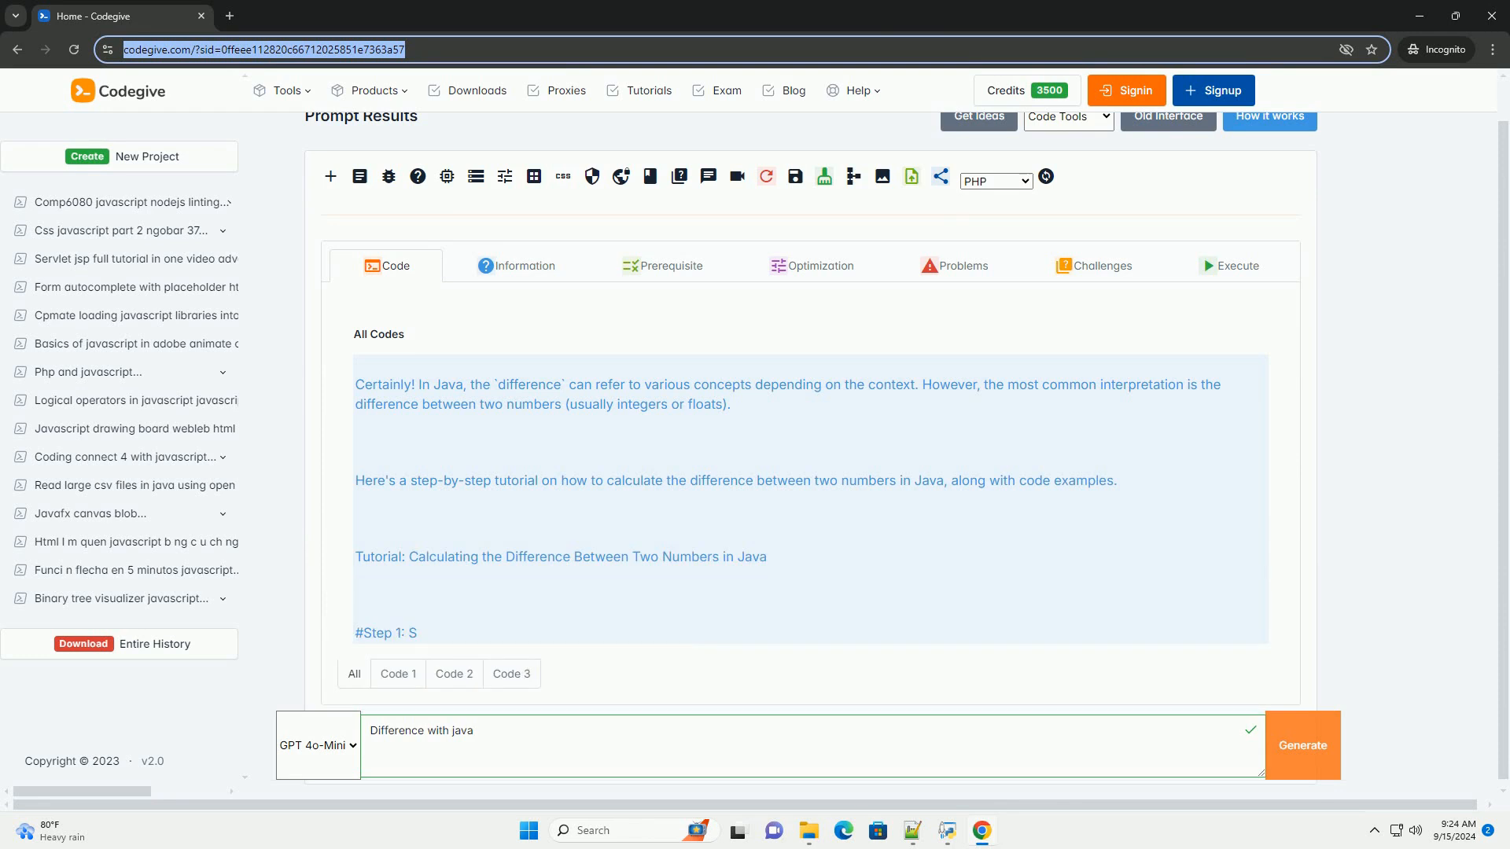
pyautogui.scroll(-3)
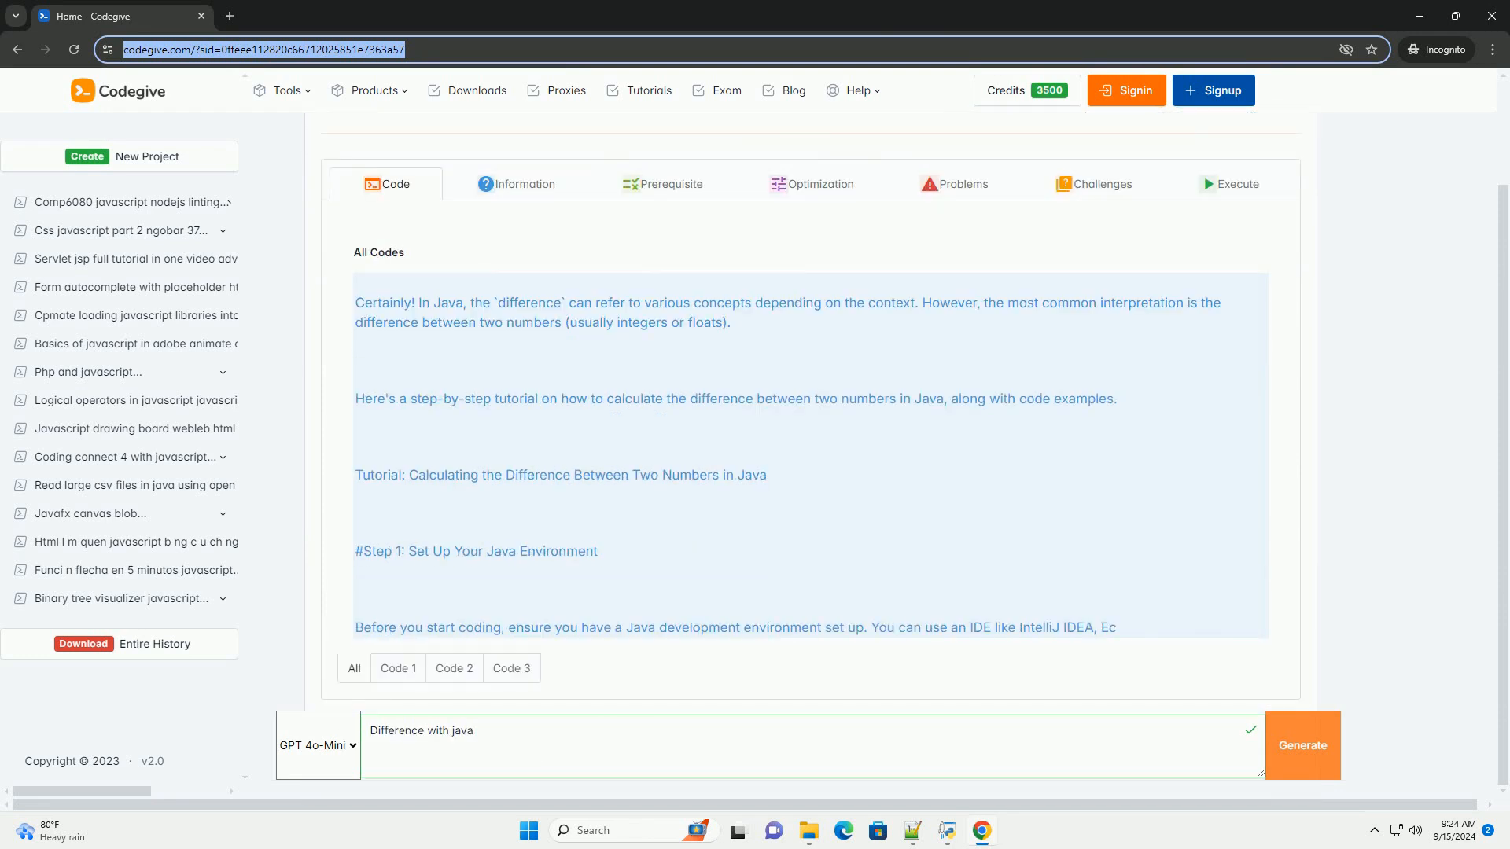
pyautogui.scroll(-3)
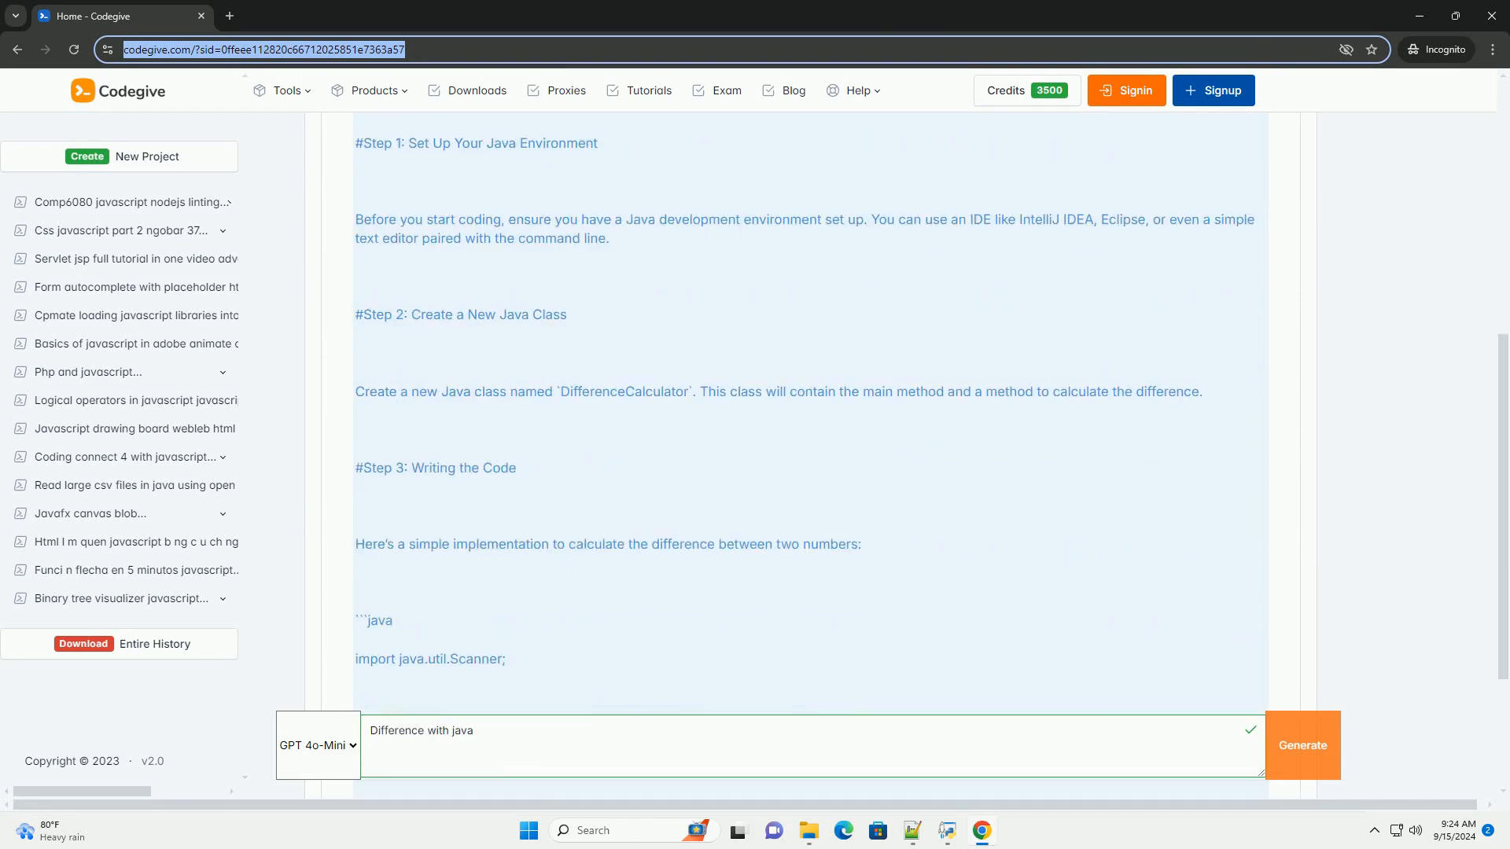
pyautogui.scroll(-3)
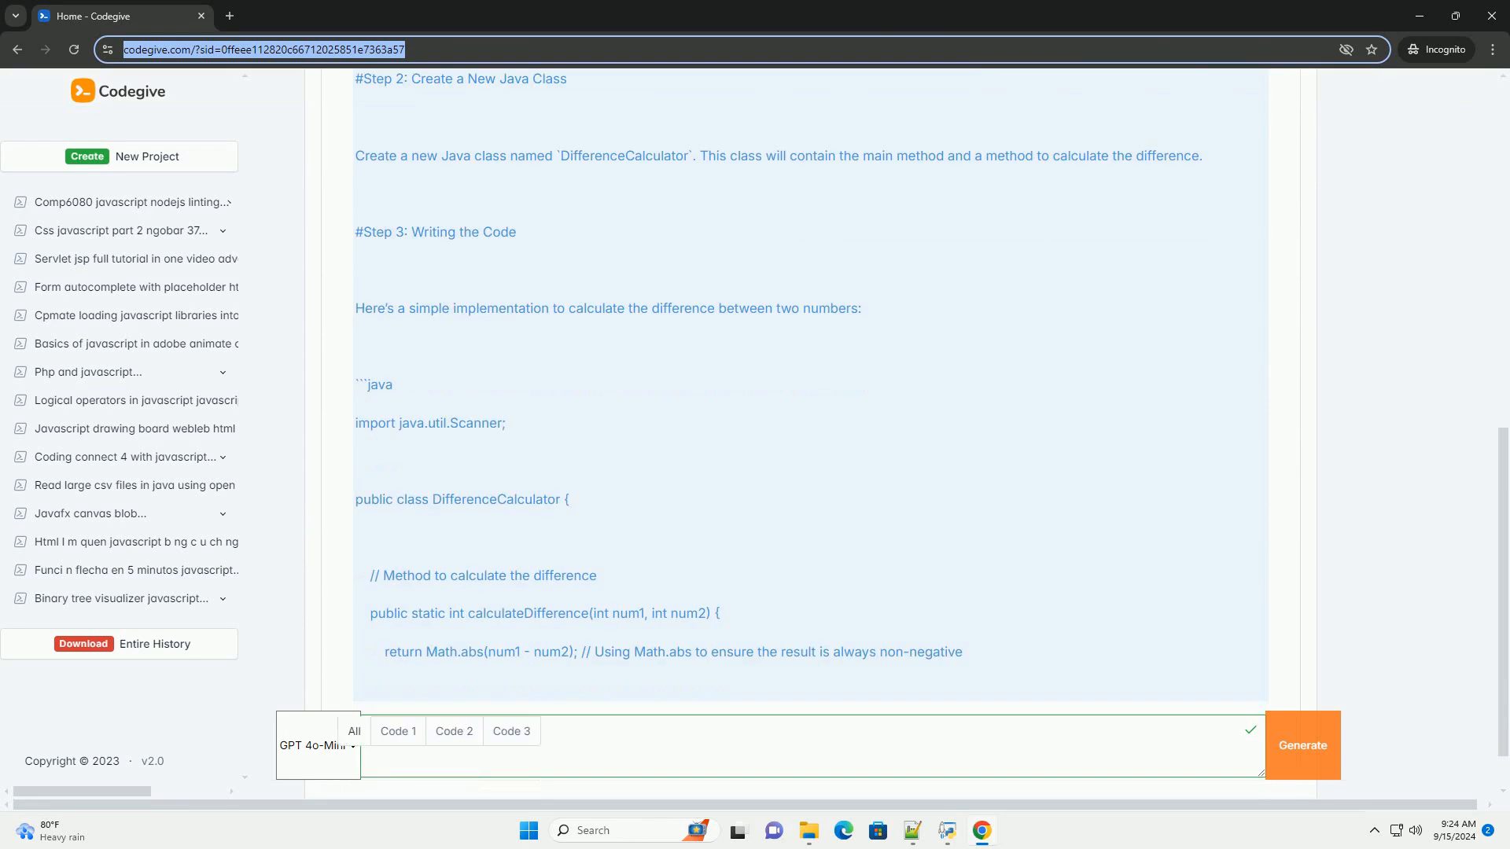
pyautogui.write('Difference with java')
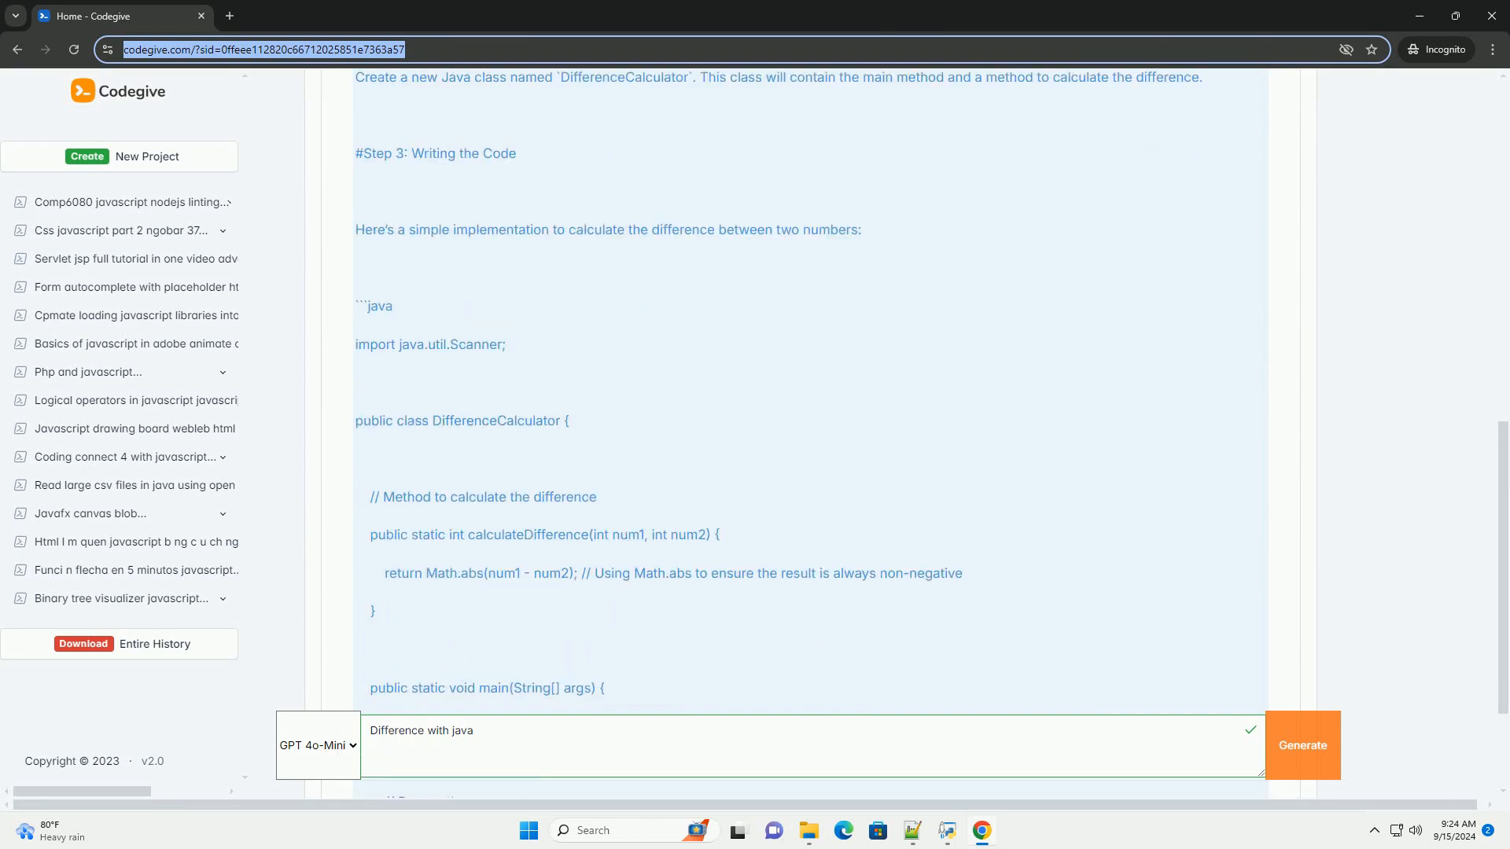
pyautogui.scroll(-3)
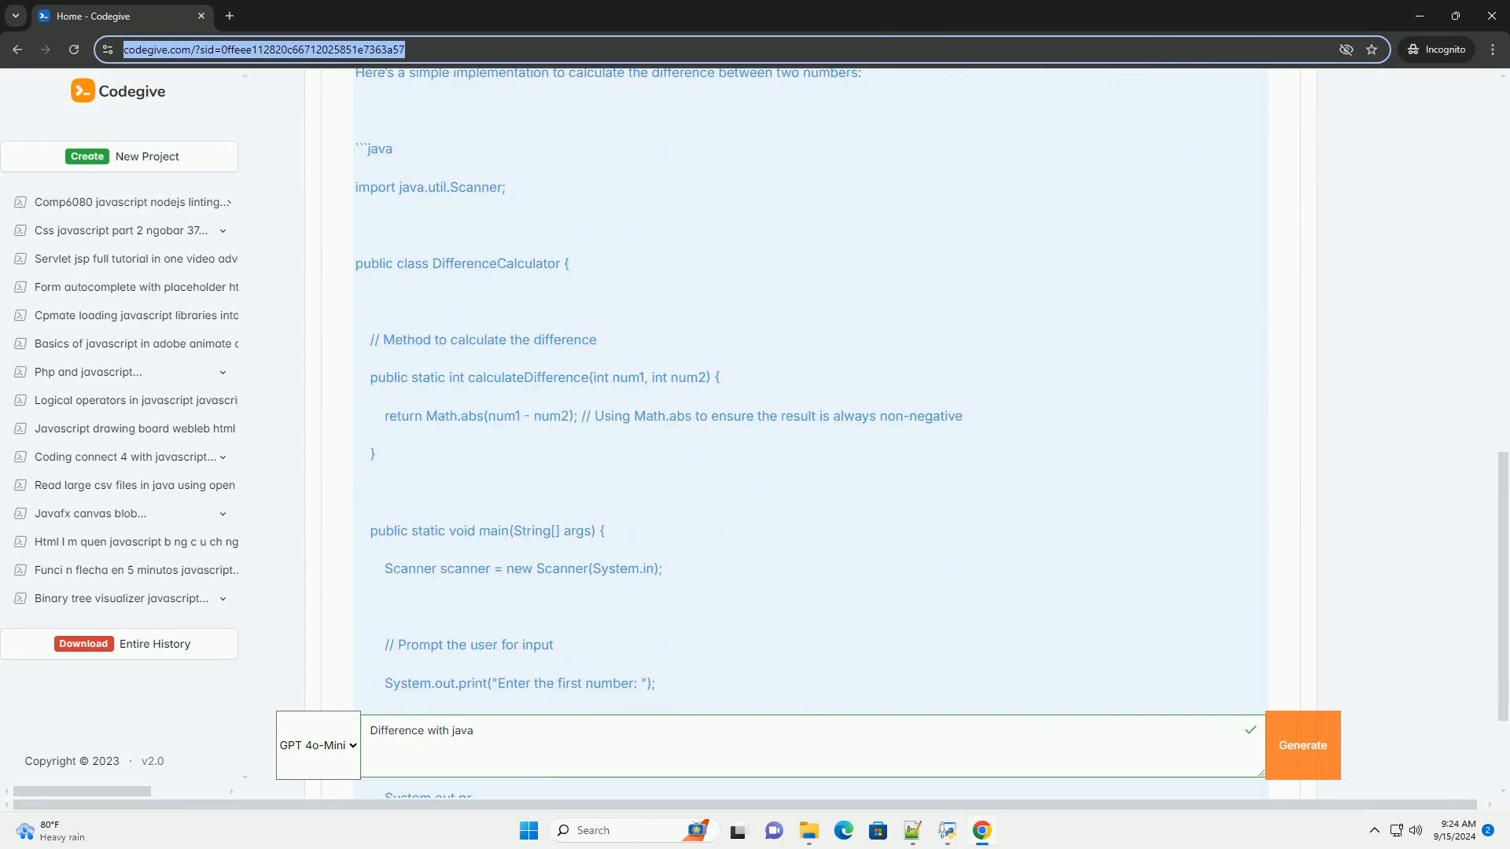
pyautogui.scroll(-3)
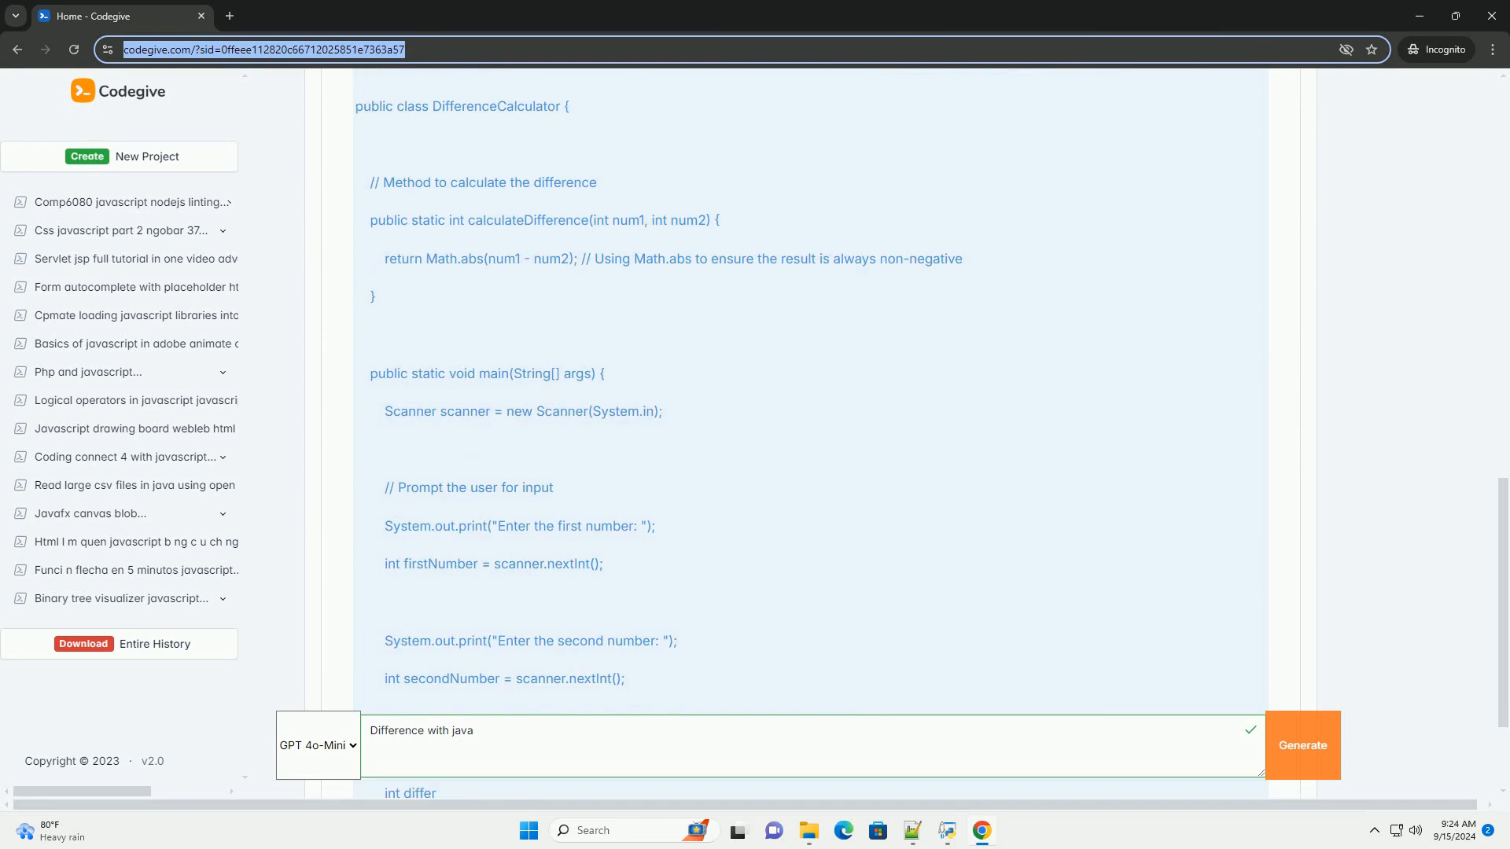
pyautogui.scroll(-3)
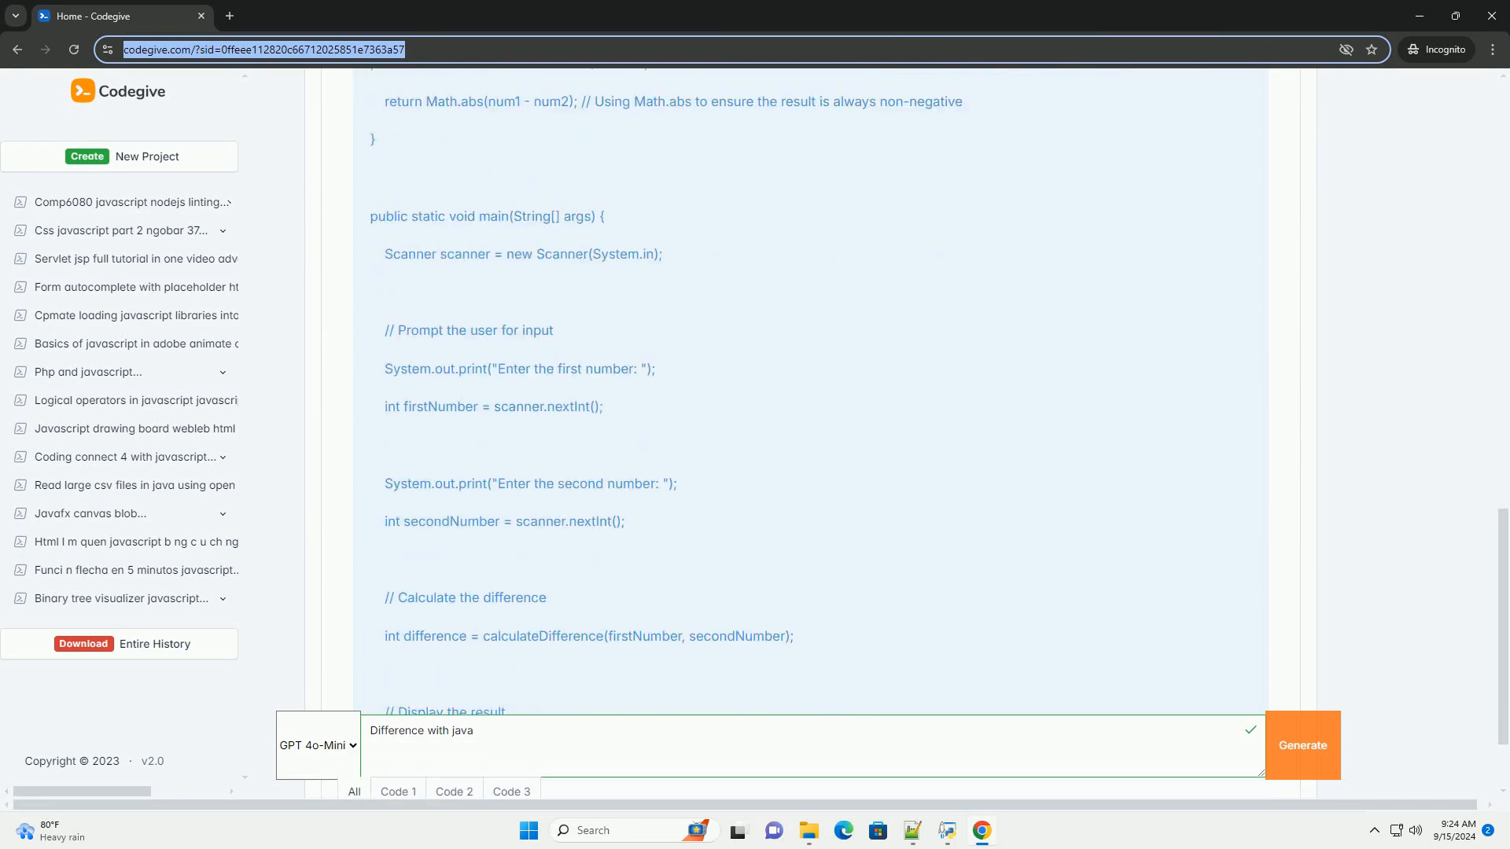
pyautogui.scroll(-3)
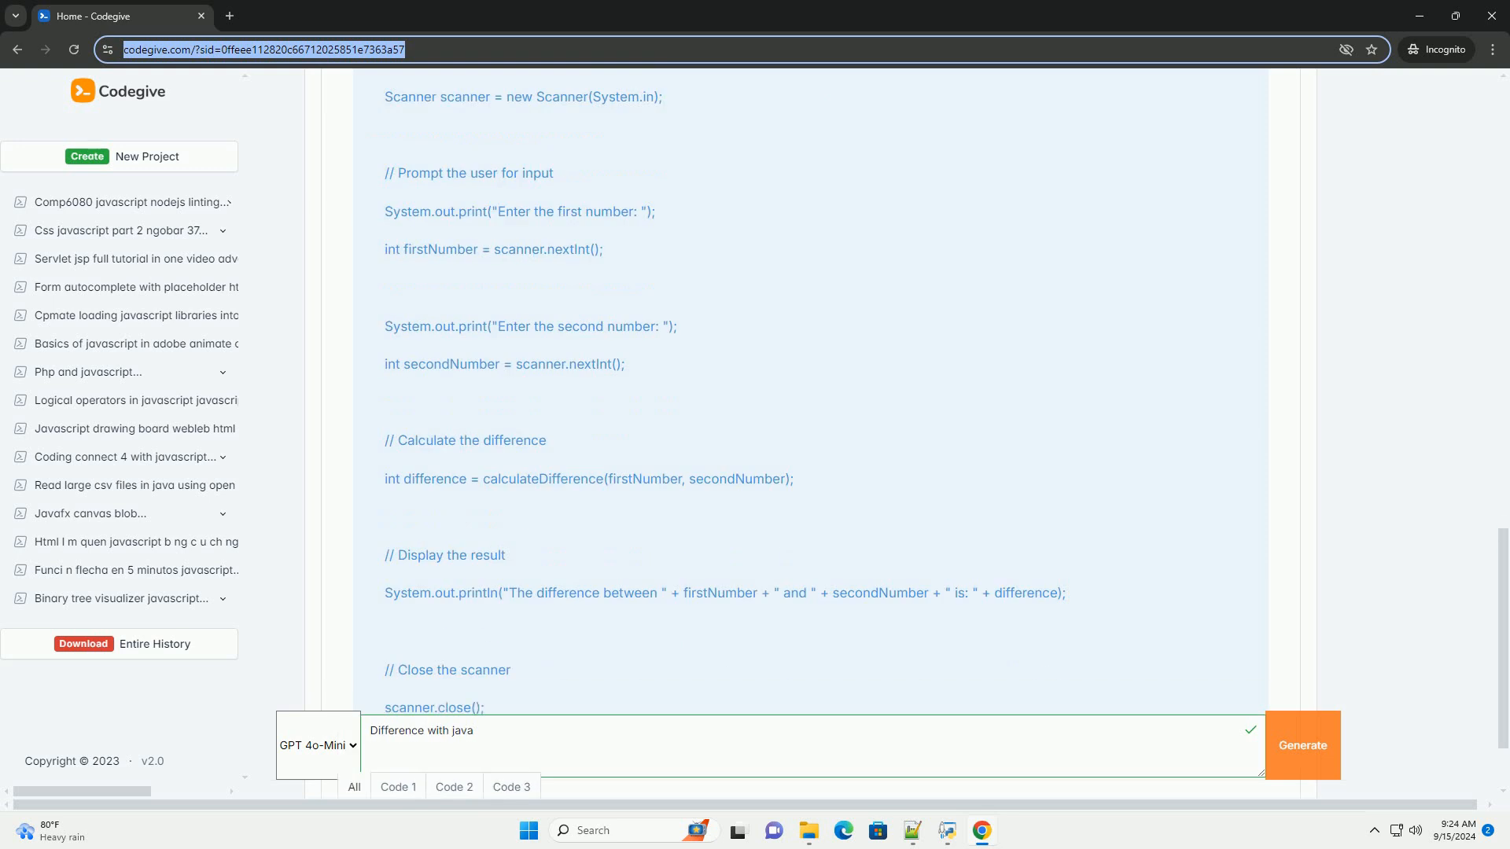
pyautogui.scroll(-3)
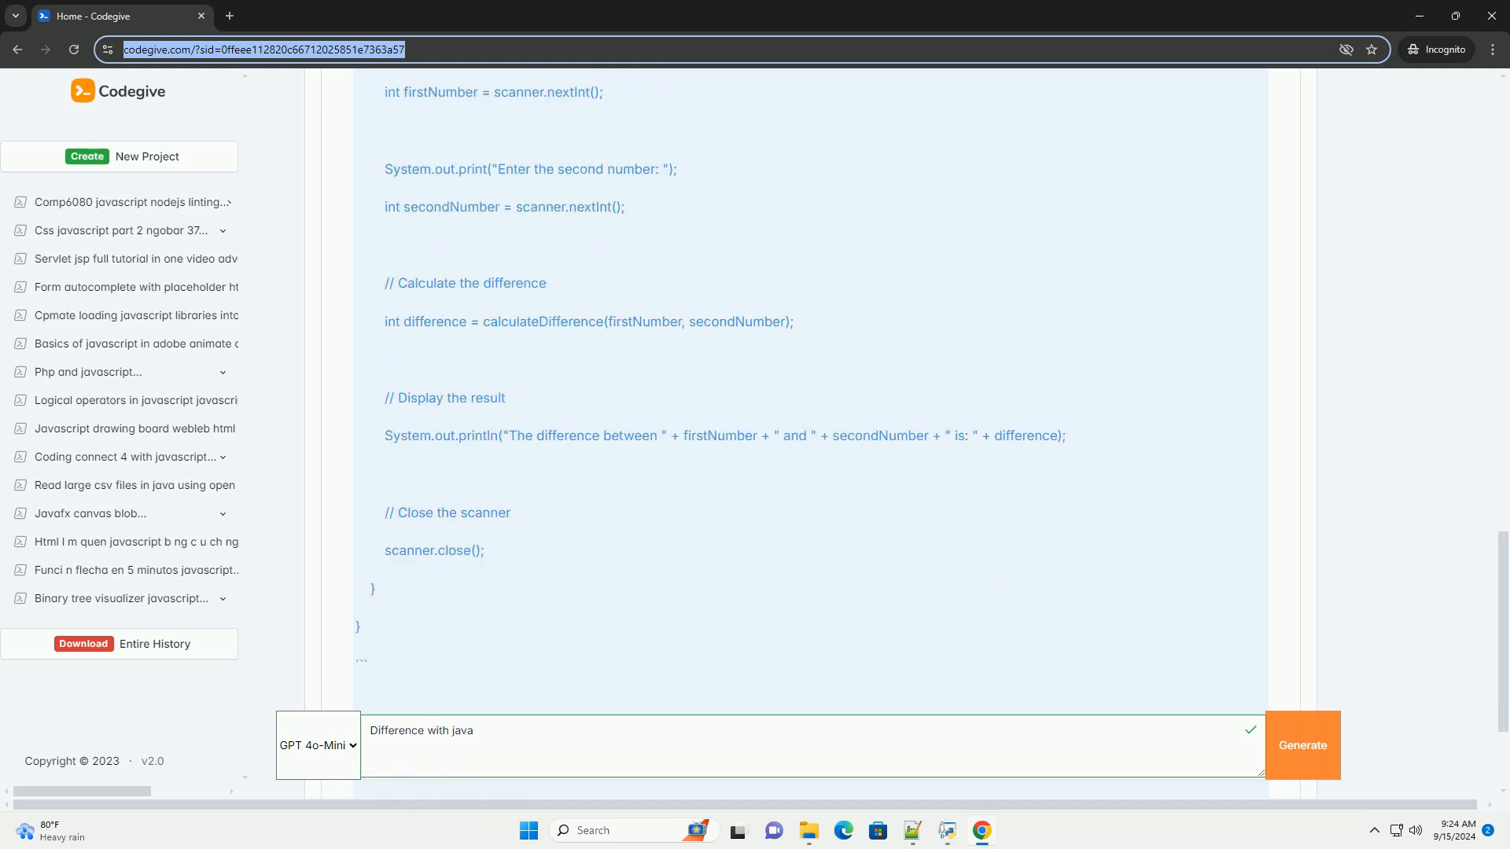
pyautogui.scroll(-3)
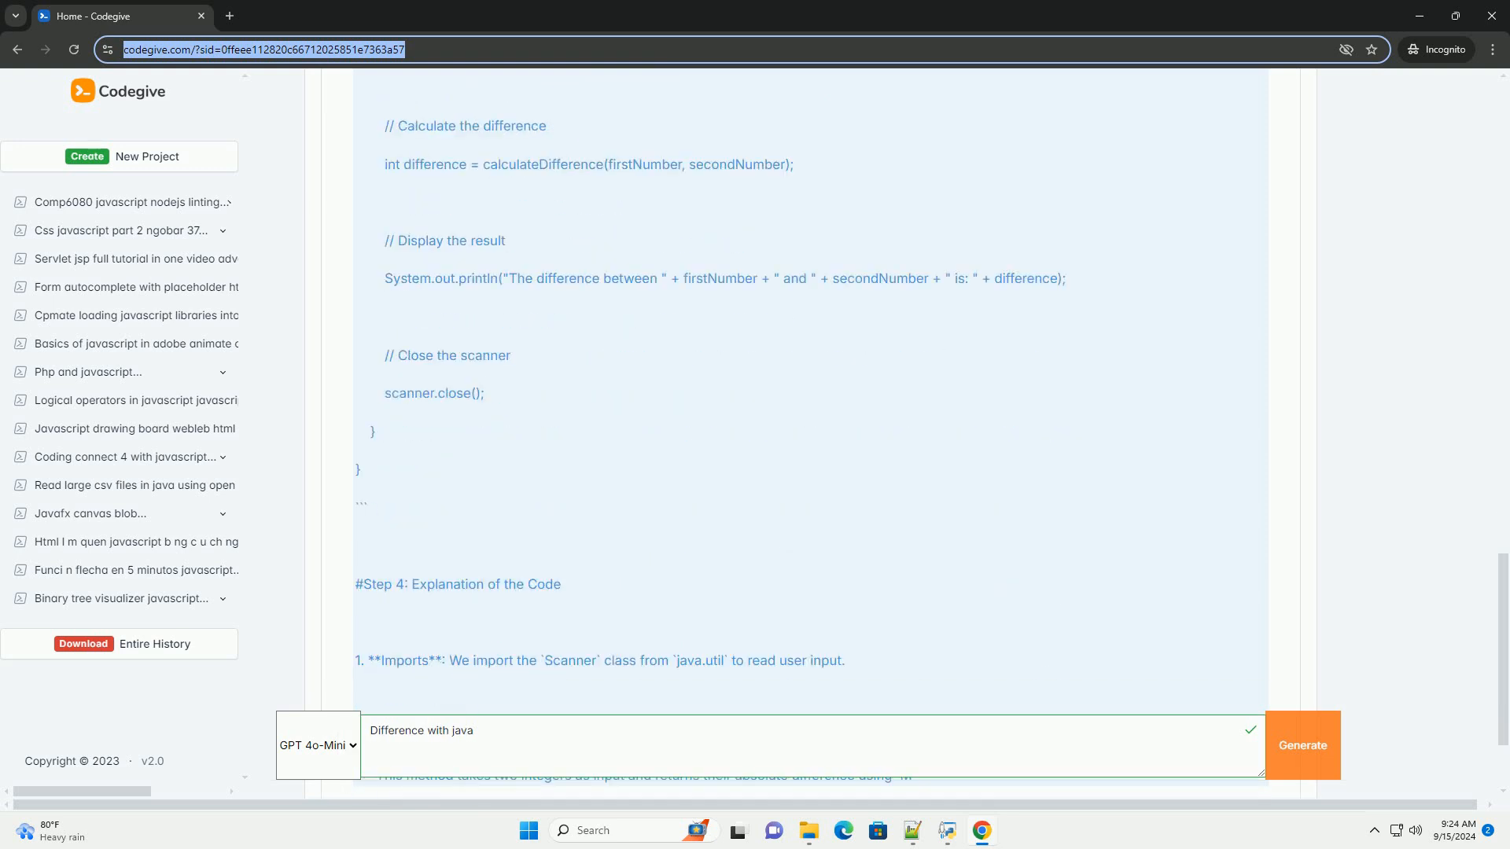
pyautogui.scroll(-3)
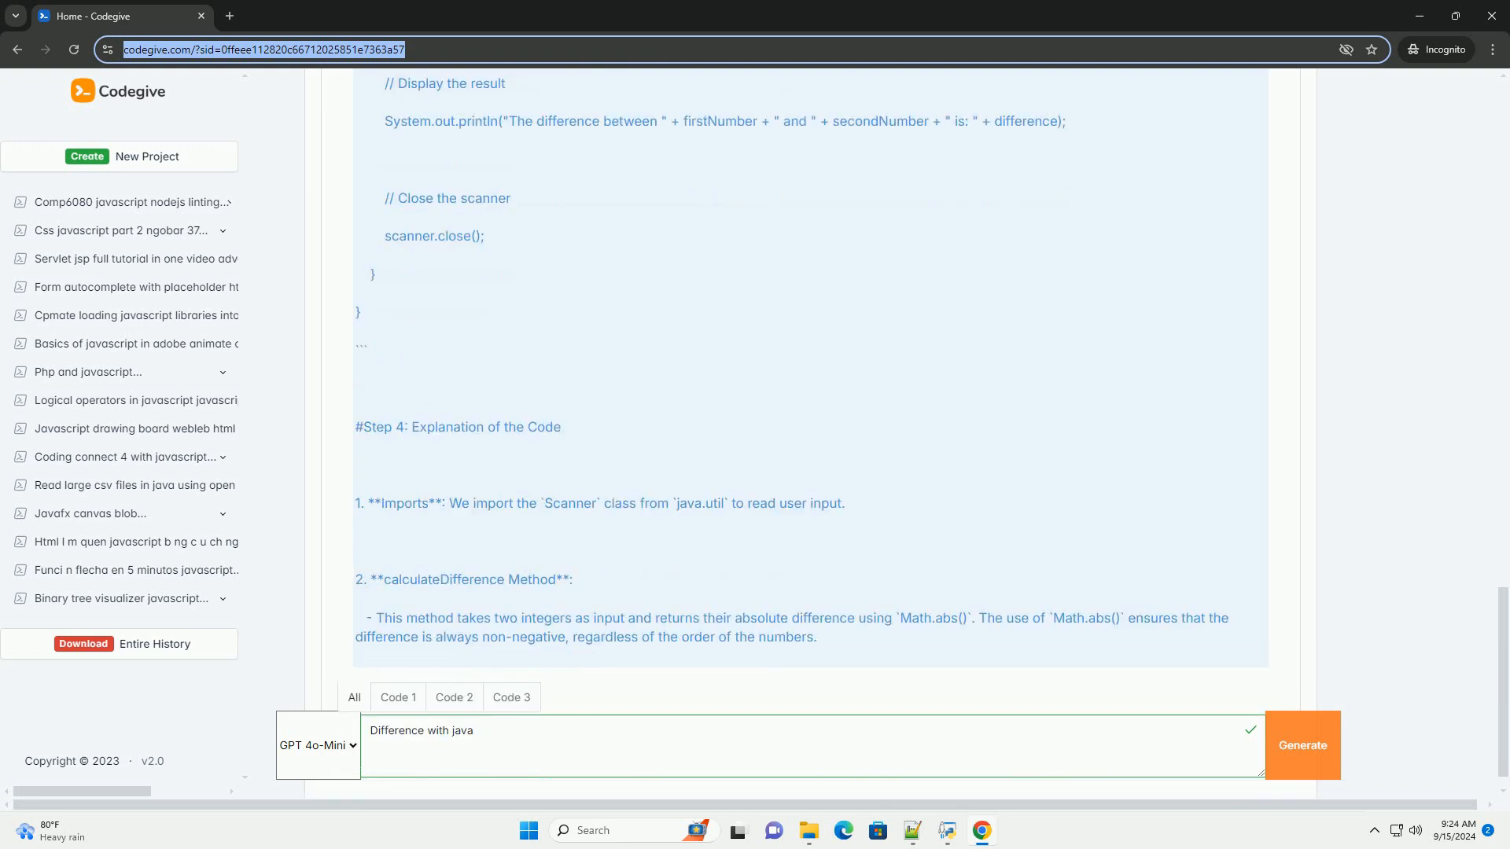
pyautogui.scroll(-3)
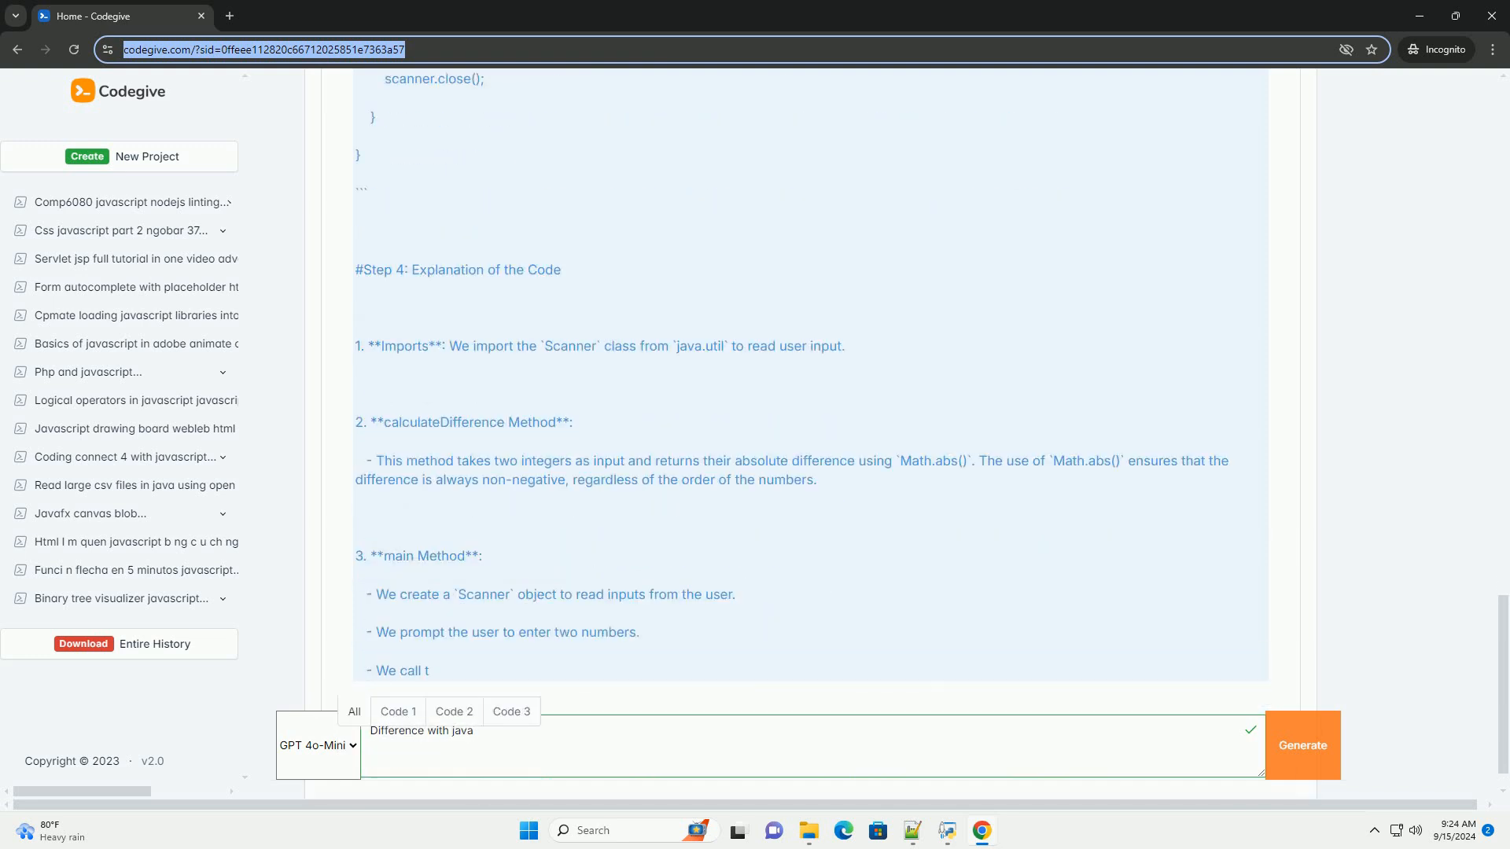
pyautogui.scroll(-3)
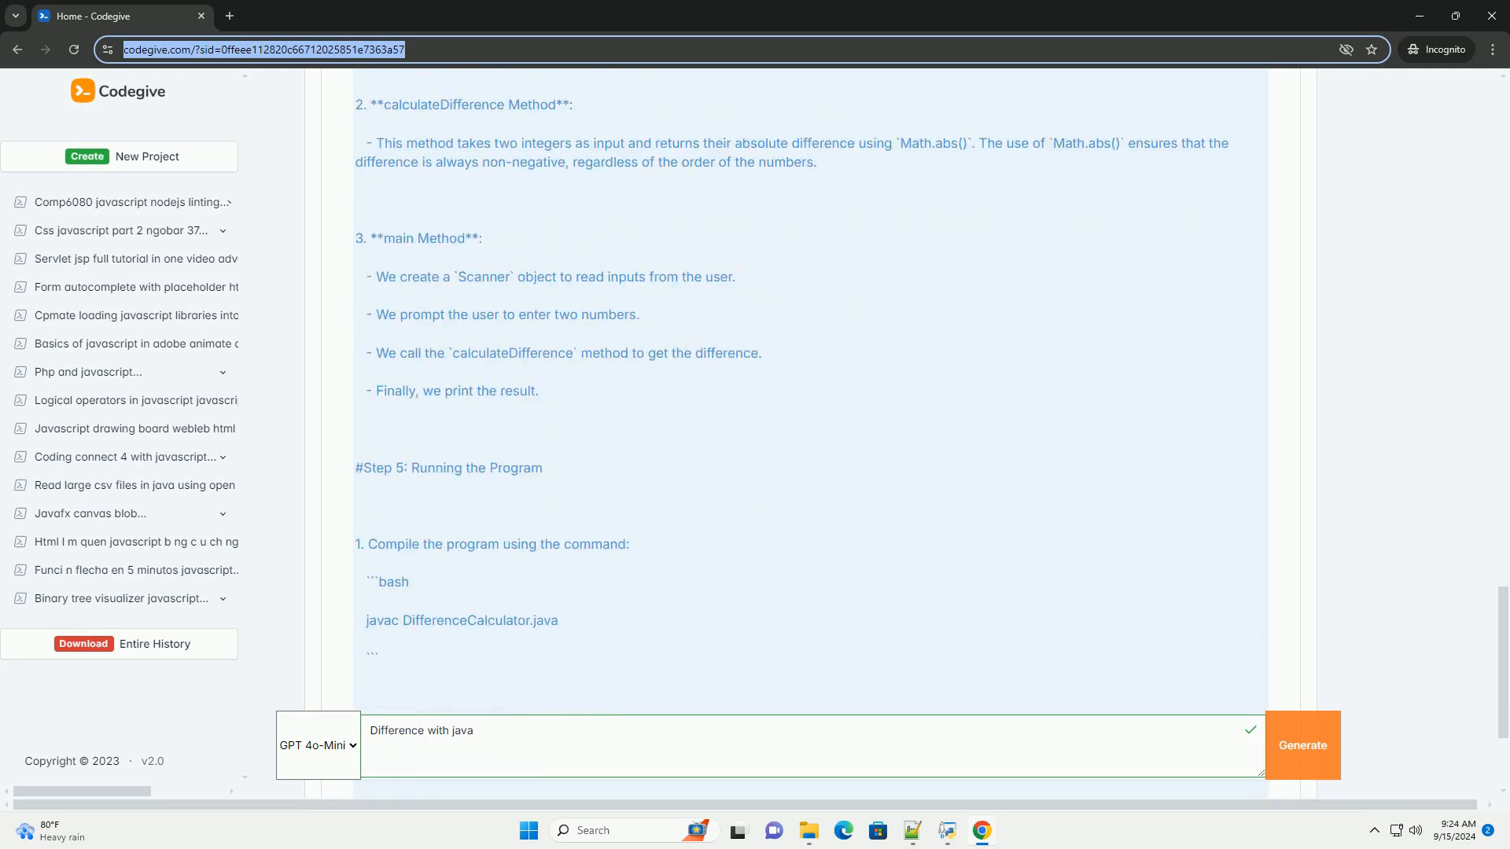
pyautogui.scroll(-3)
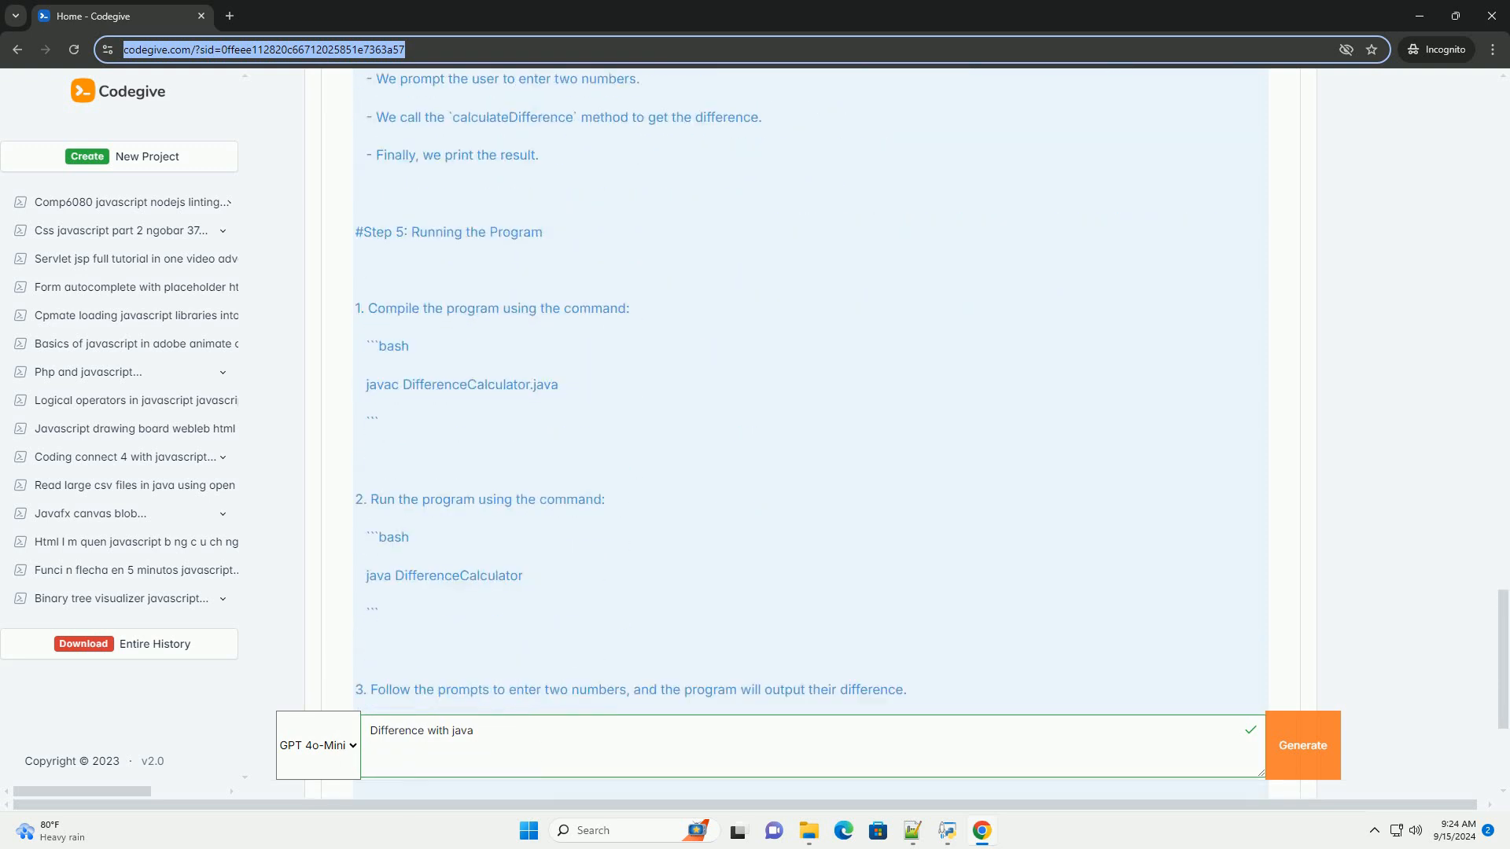
pyautogui.scroll(-3)
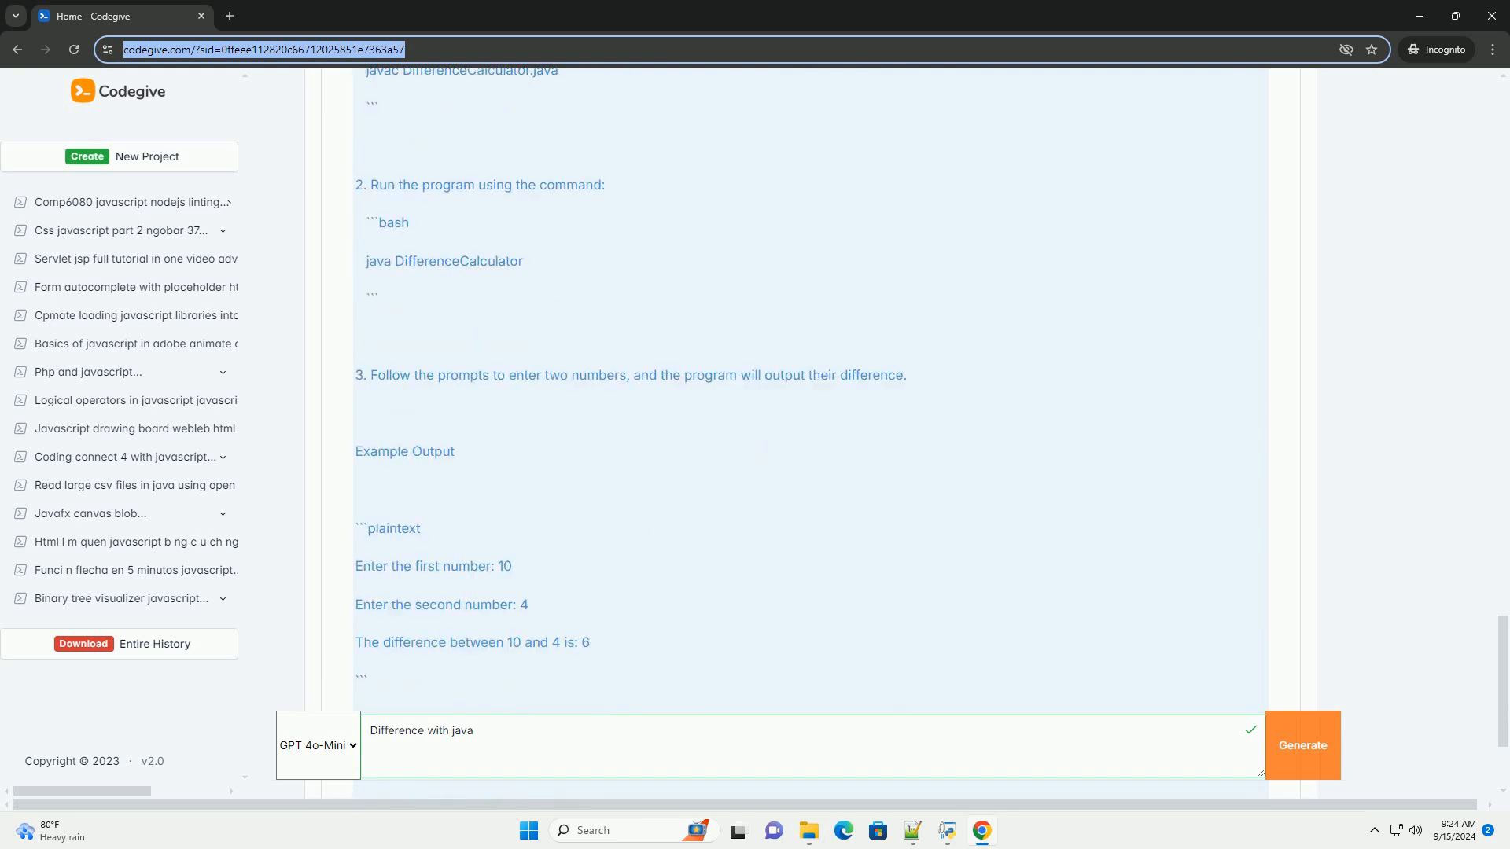
pyautogui.scroll(-3)
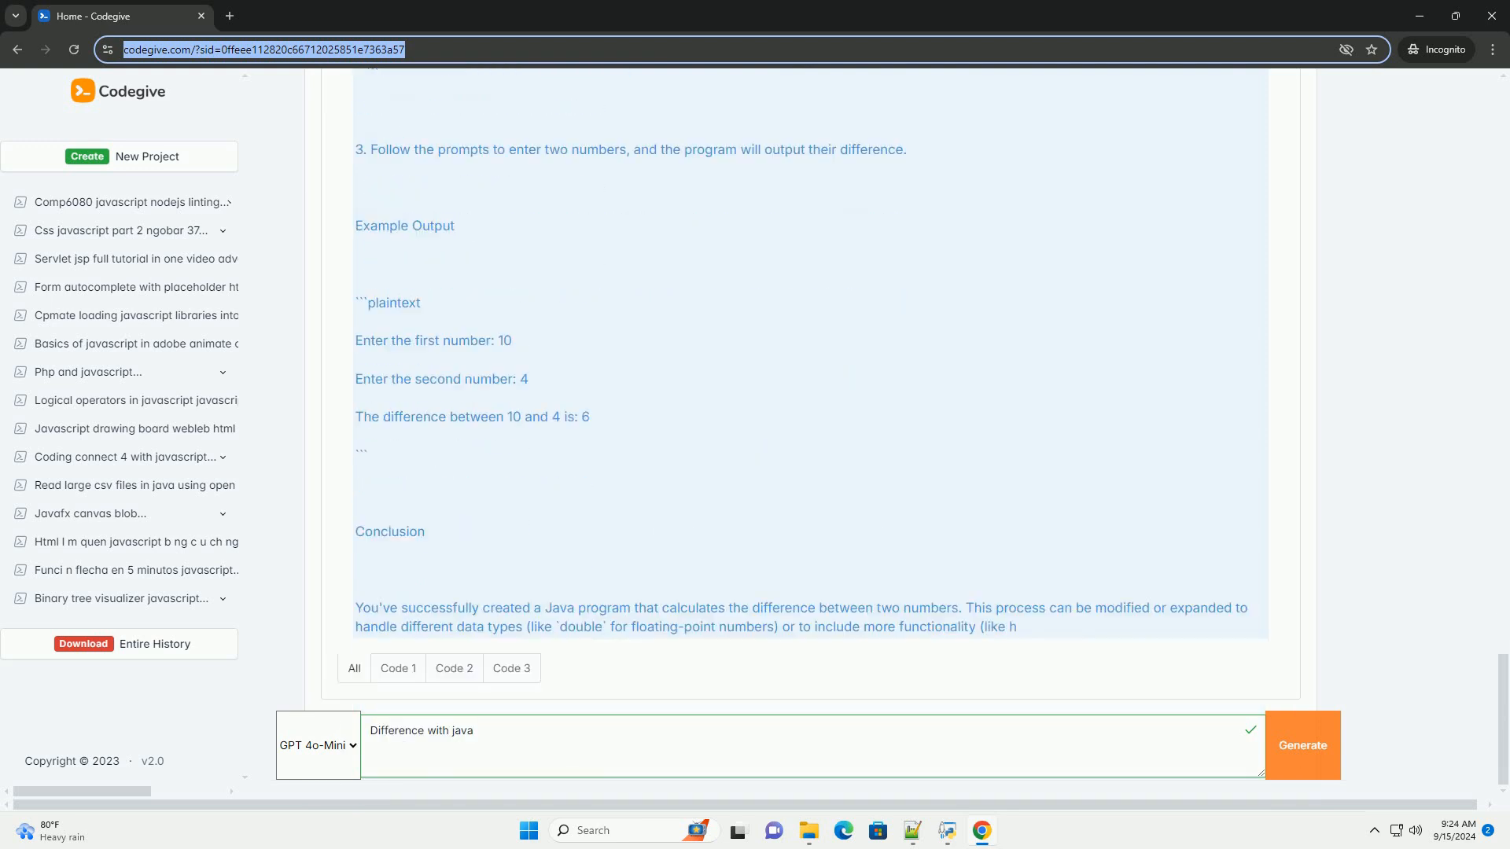
pyautogui.scroll(-3)
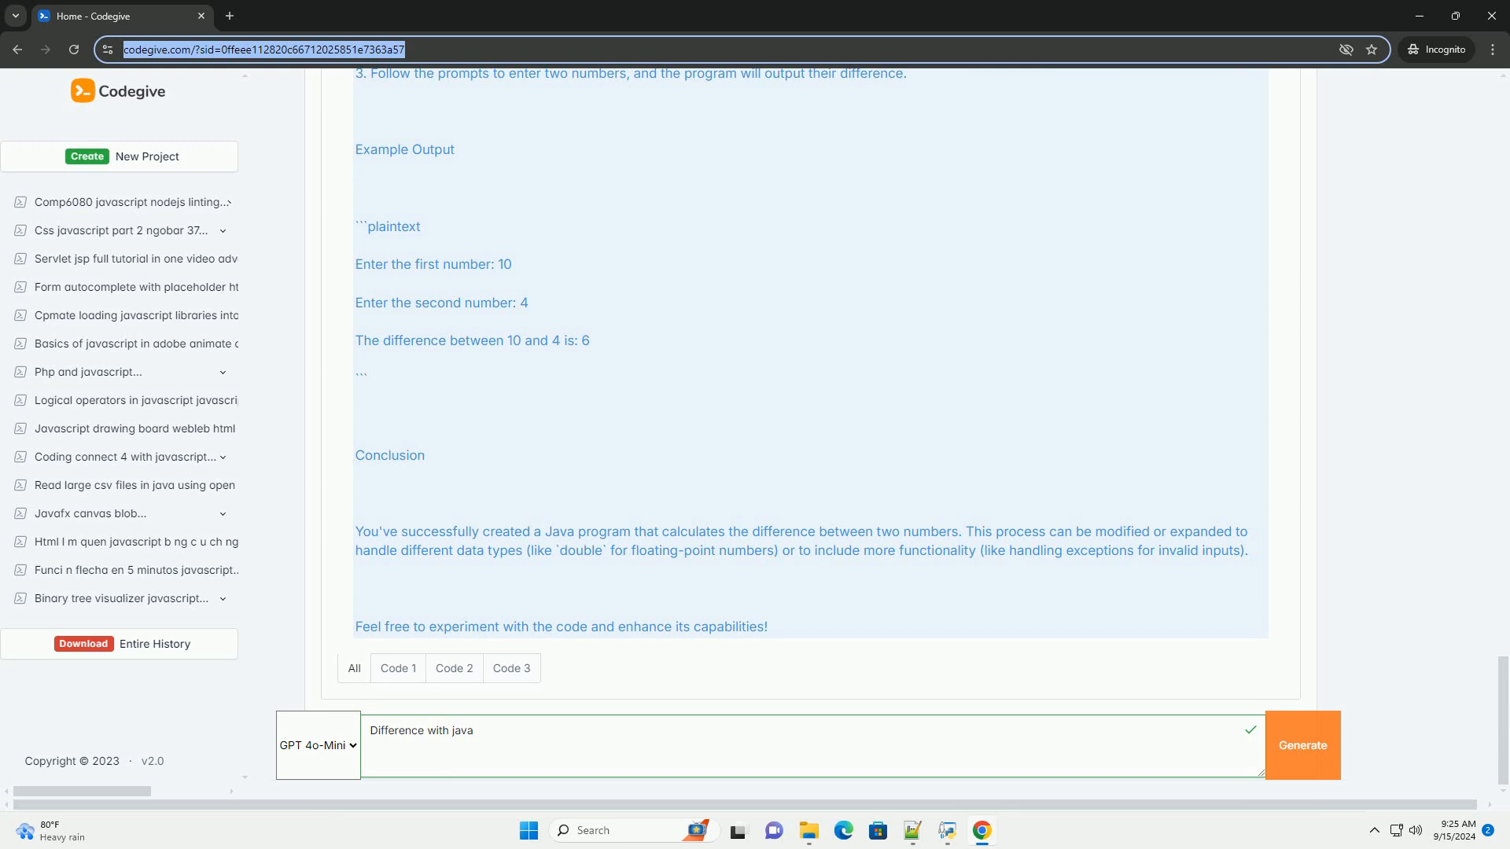